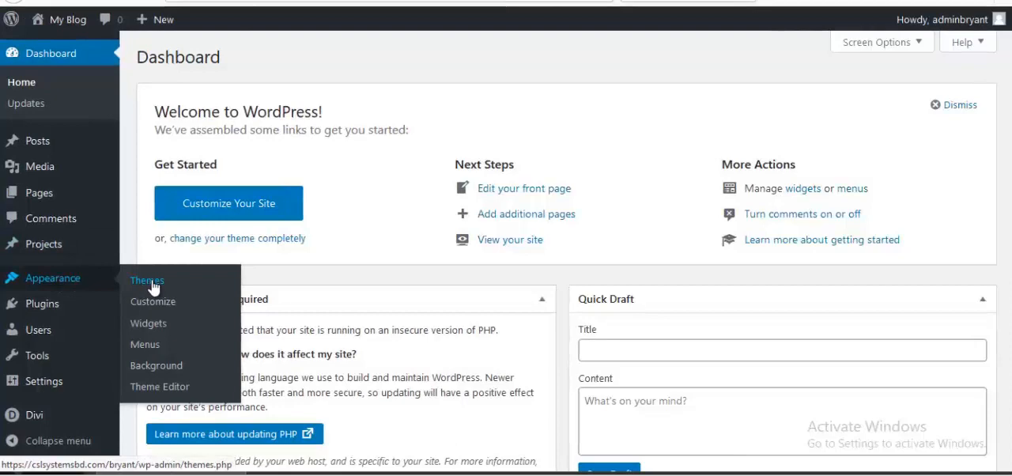
# - Upload Divi-theme_to_install.4.0.4.zip through Add New > Upload Theme and begin installing it
pyautogui.click(146, 281)
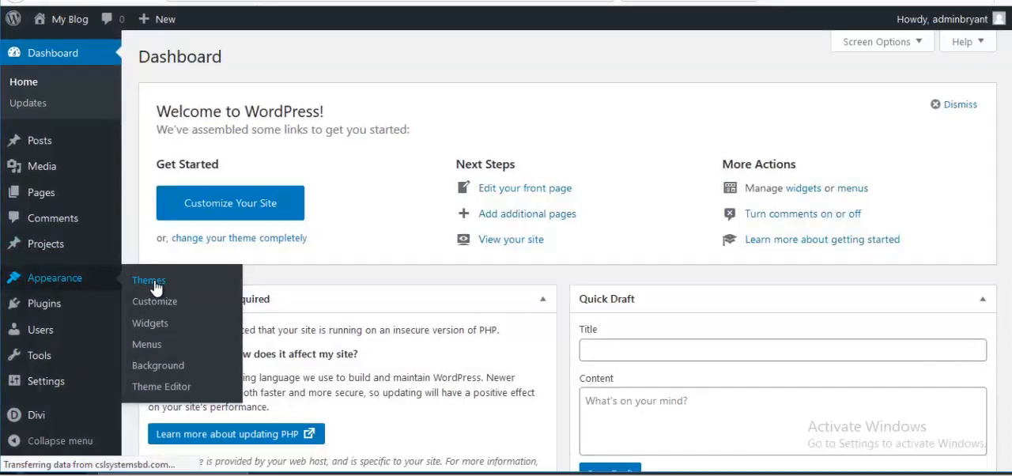
pyautogui.click(149, 280)
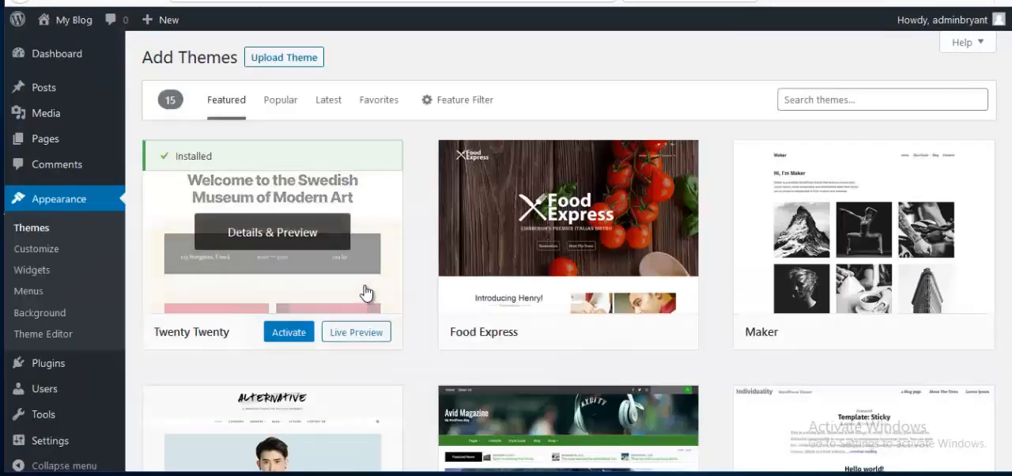
pyautogui.moveTo(307, 50)
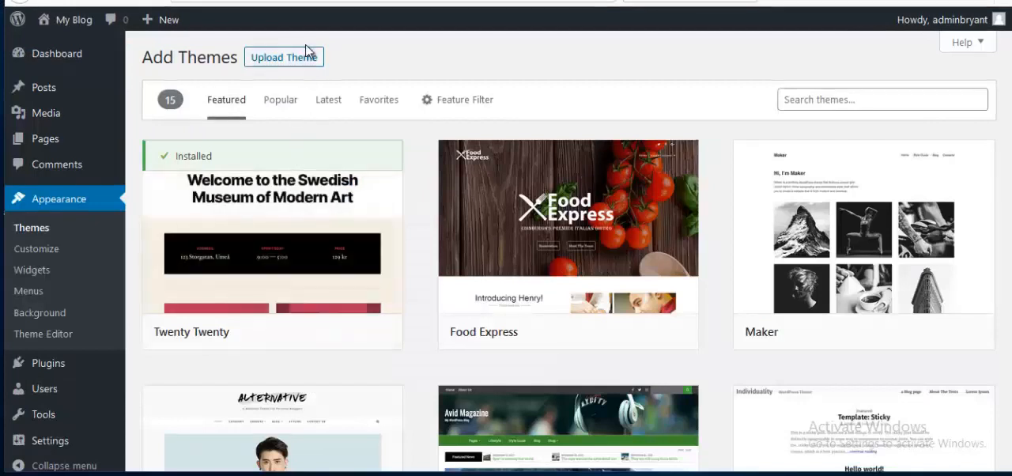
pyautogui.click(284, 56)
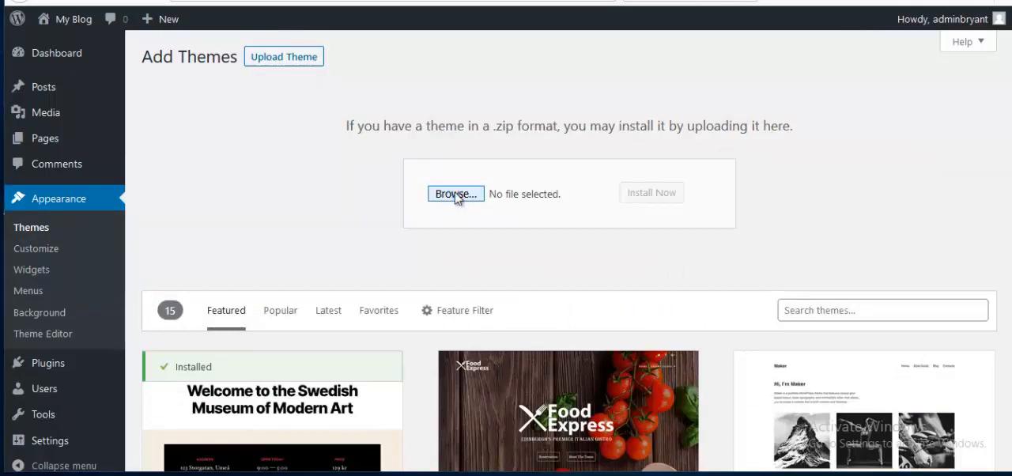
pyautogui.click(455, 193)
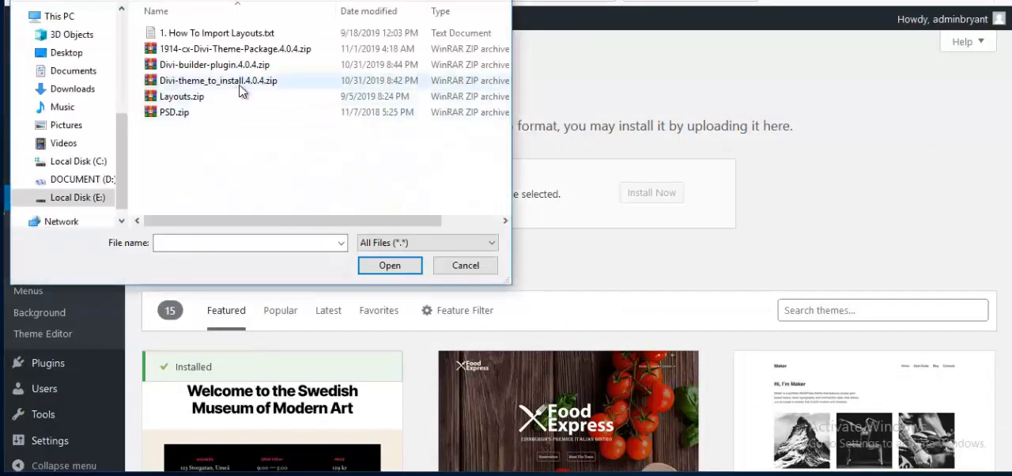
pyautogui.click(218, 80)
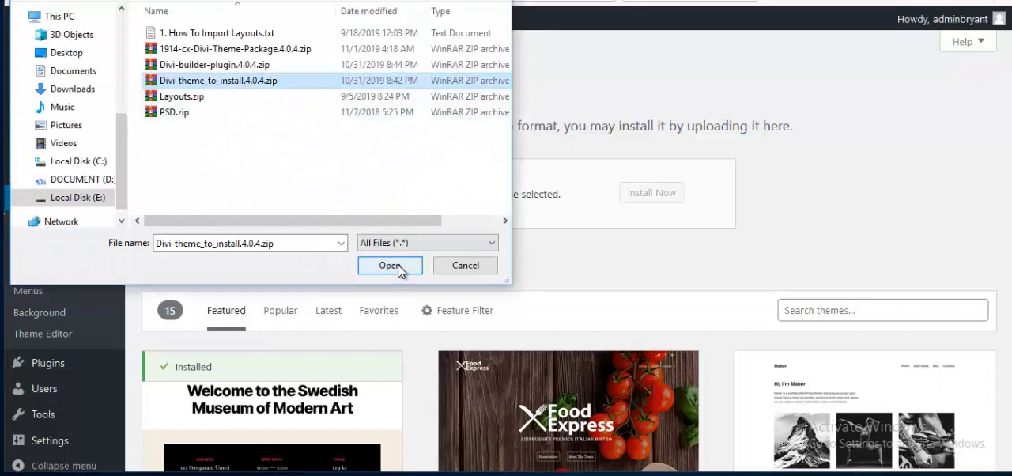
pyautogui.click(389, 265)
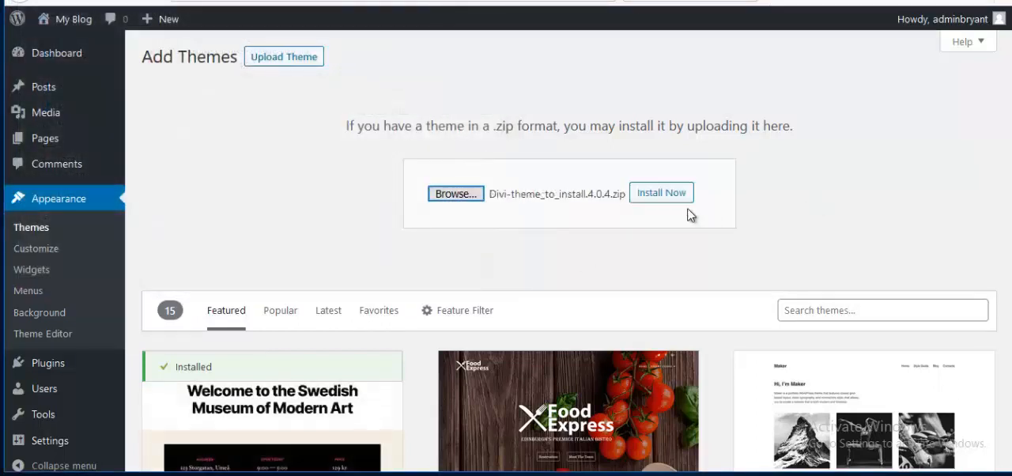
pyautogui.moveTo(663, 196)
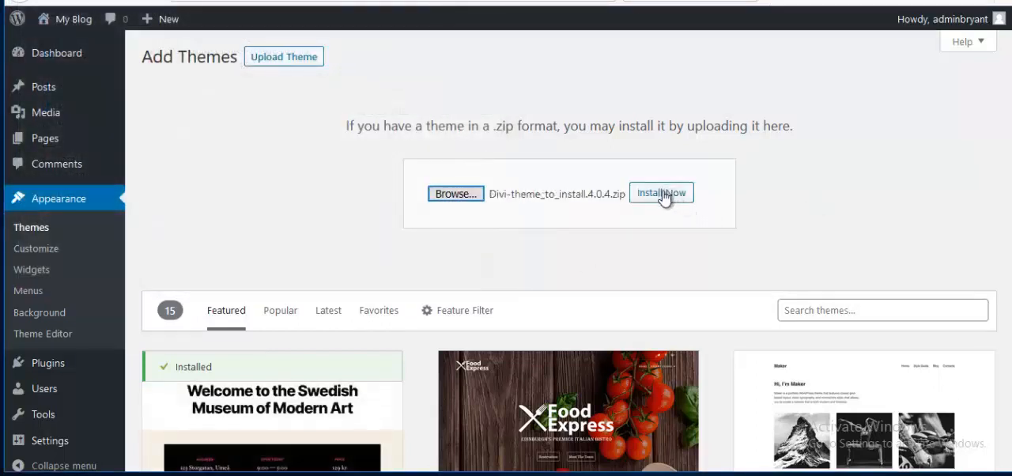
pyautogui.click(662, 192)
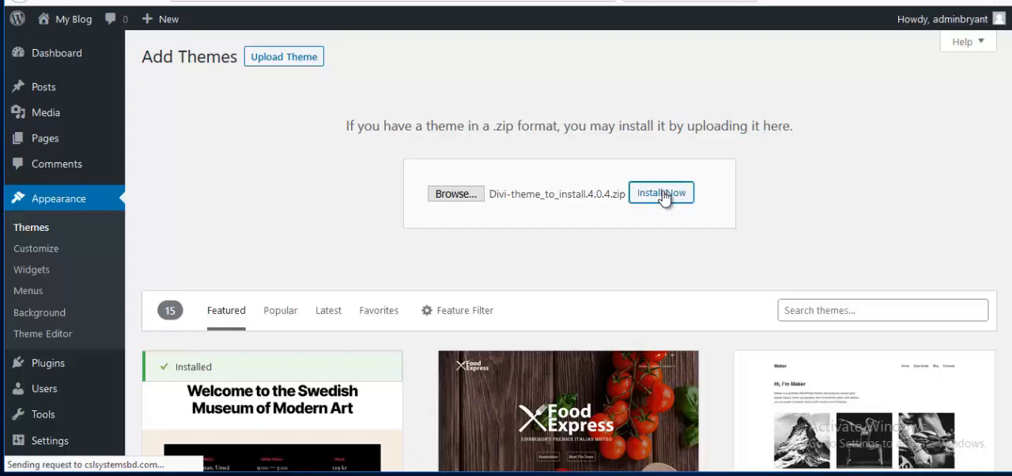
# - Browse cPanel File Manager to public_html/bryant/wp-content/themes
pyautogui.click(661, 192)
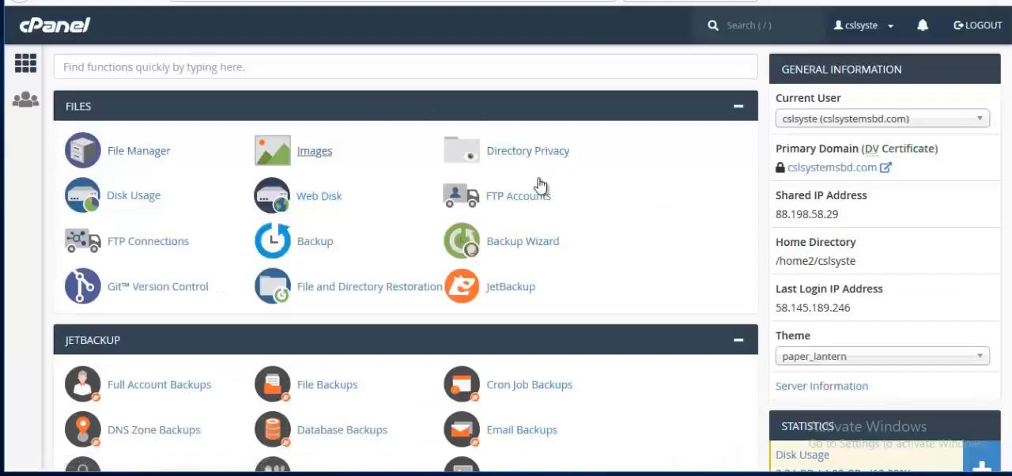
pyautogui.click(138, 150)
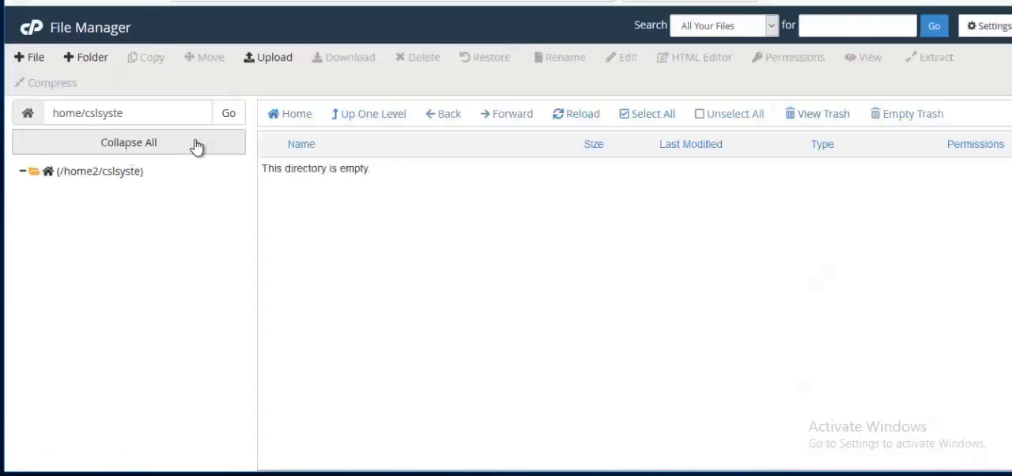
pyautogui.click(47, 171)
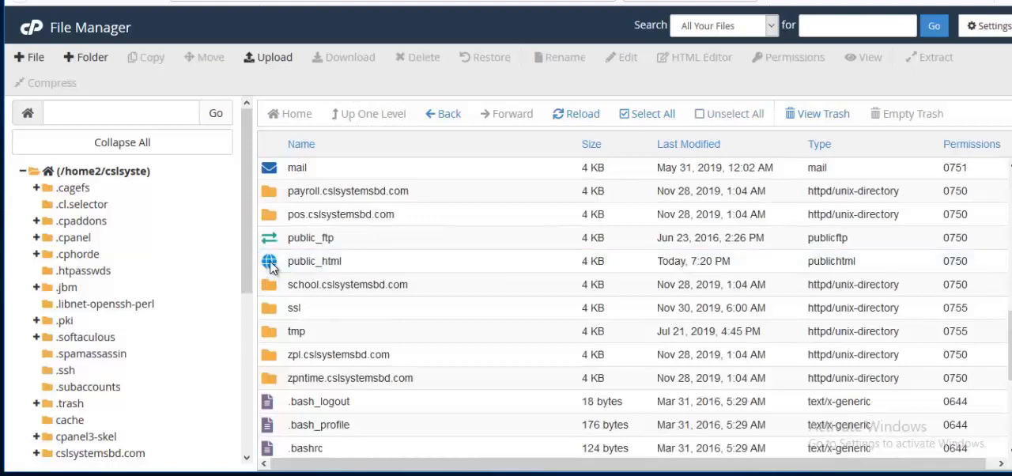
pyautogui.doubleClick(314, 261)
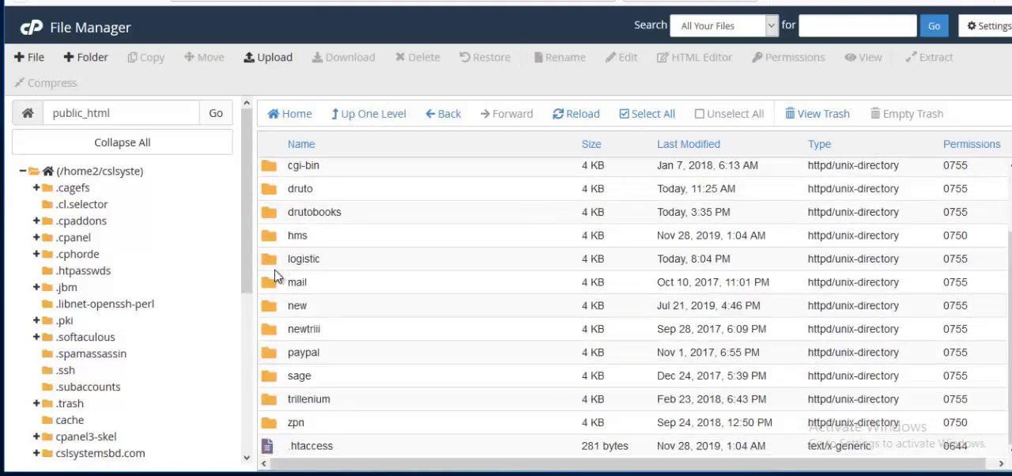
pyautogui.scroll(3)
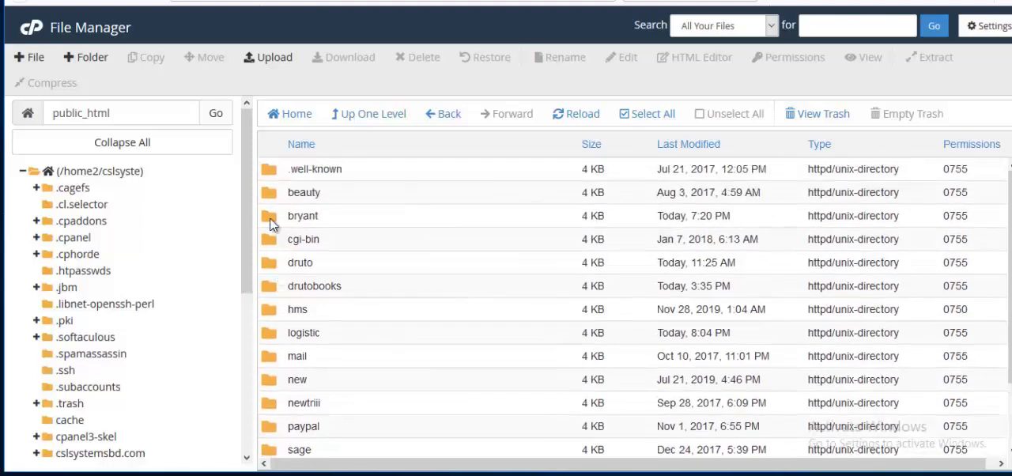
pyautogui.doubleClick(303, 215)
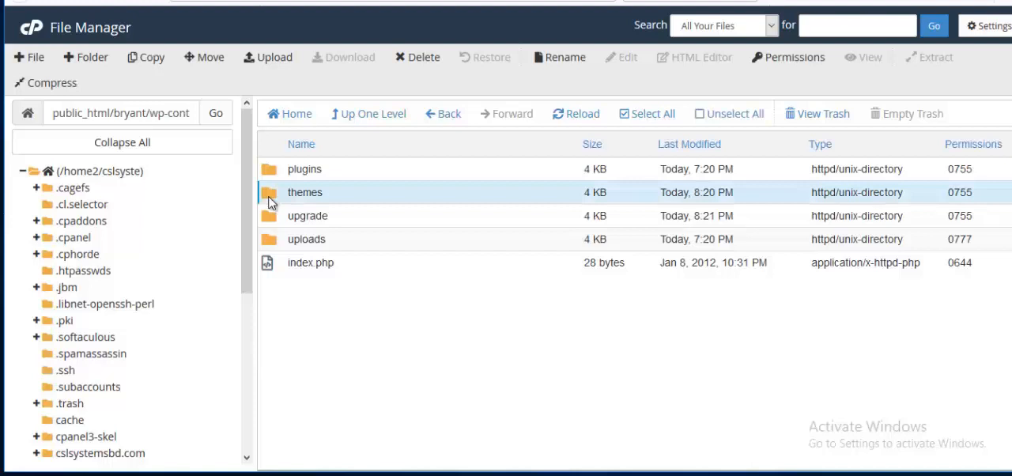
pyautogui.doubleClick(305, 192)
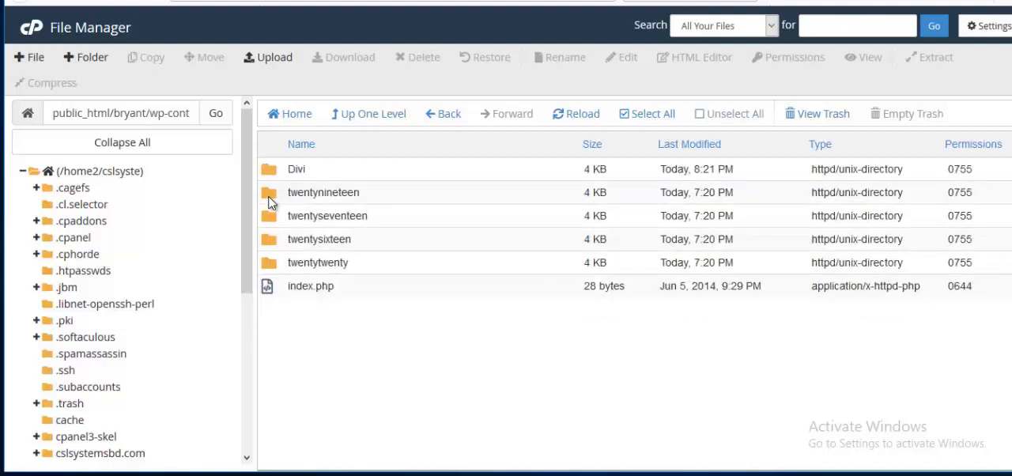
# - Upload Divi-theme_to_install.4.0.4.zip (8.45 MB) into the themes folder until 100% complete
pyautogui.click(267, 57)
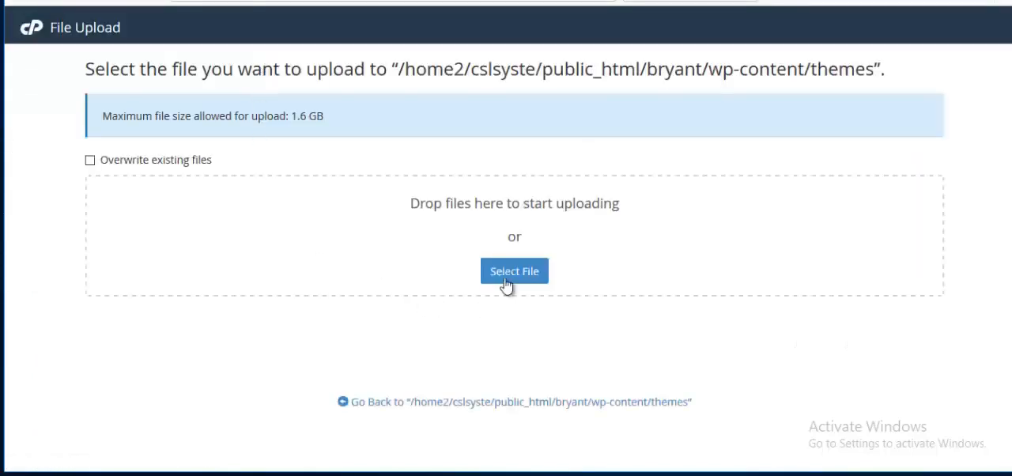
pyautogui.click(514, 271)
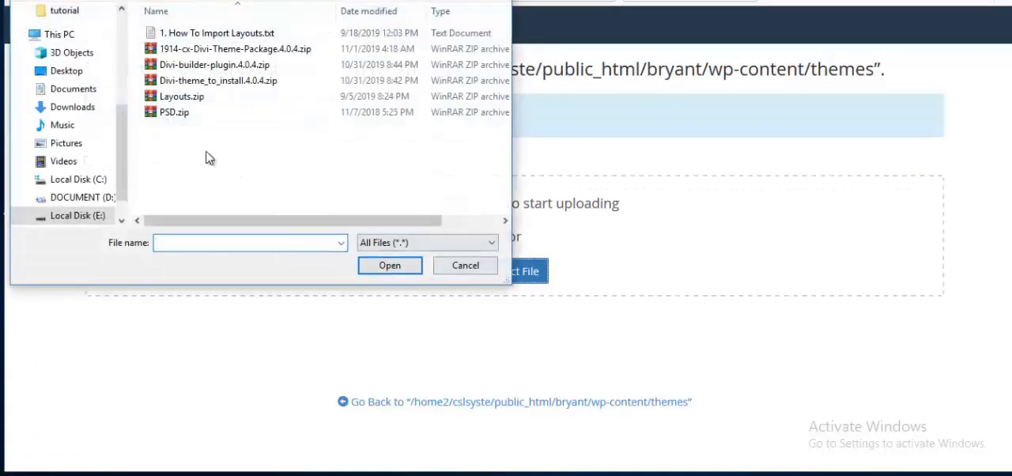
pyautogui.moveTo(261, 86)
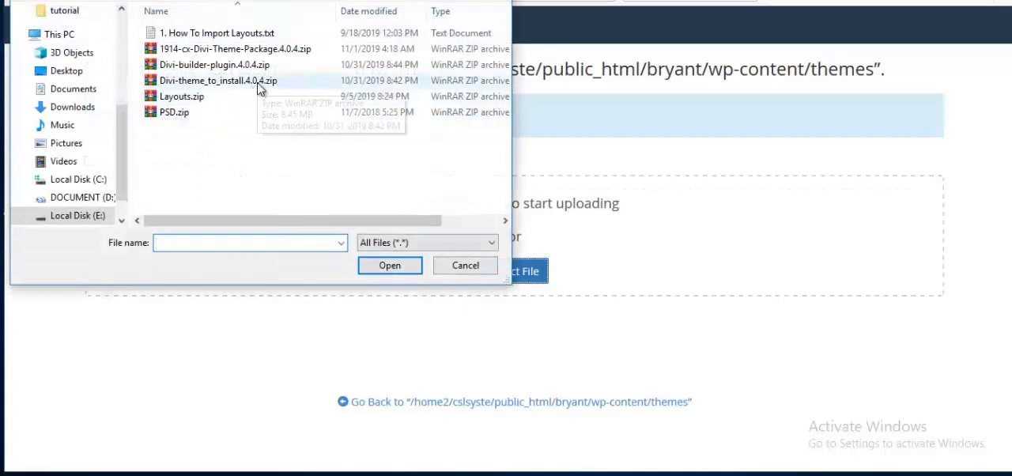
pyautogui.click(218, 79)
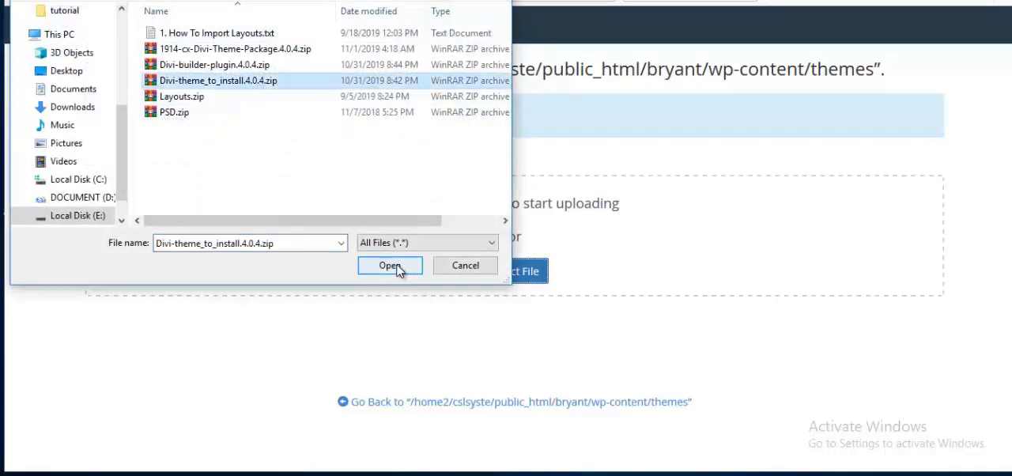
pyautogui.click(389, 265)
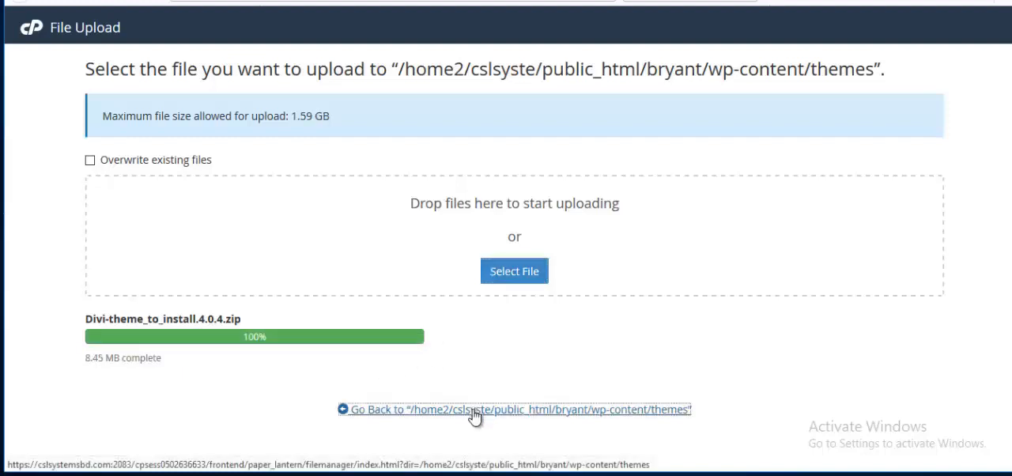
# - Extract the uploaded Divi zip in the themes folder and dismiss the extraction results
pyautogui.click(515, 409)
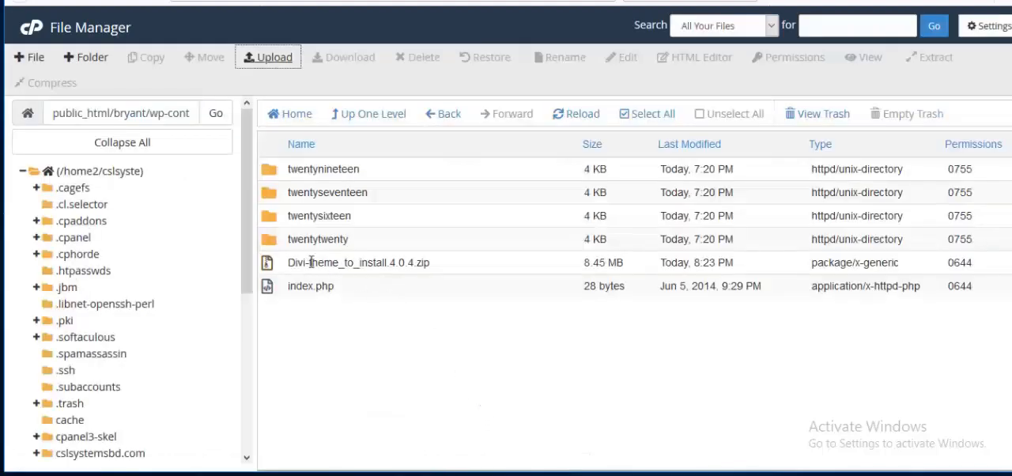
pyautogui.click(358, 262)
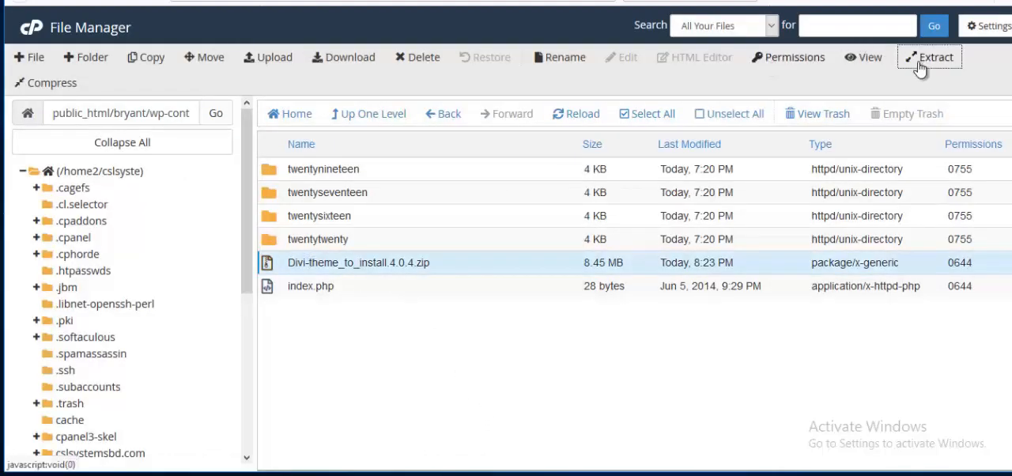
pyautogui.click(936, 57)
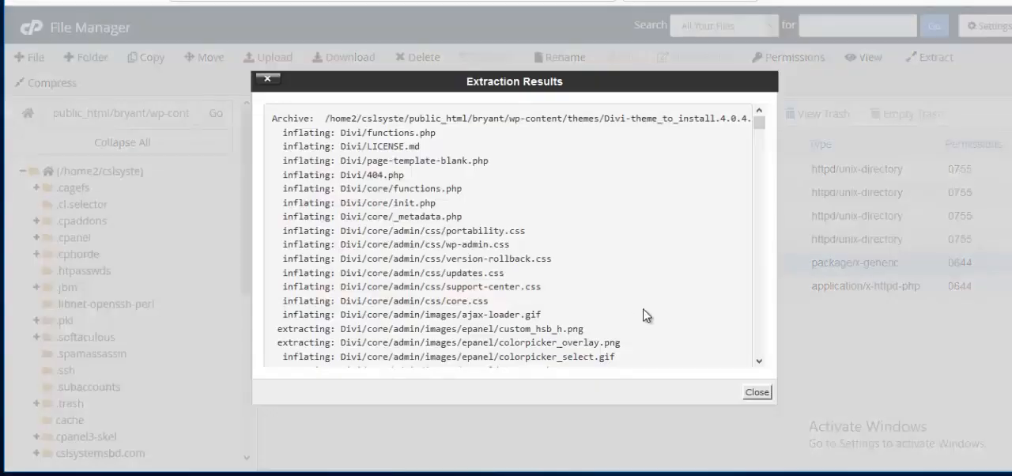
pyautogui.click(756, 392)
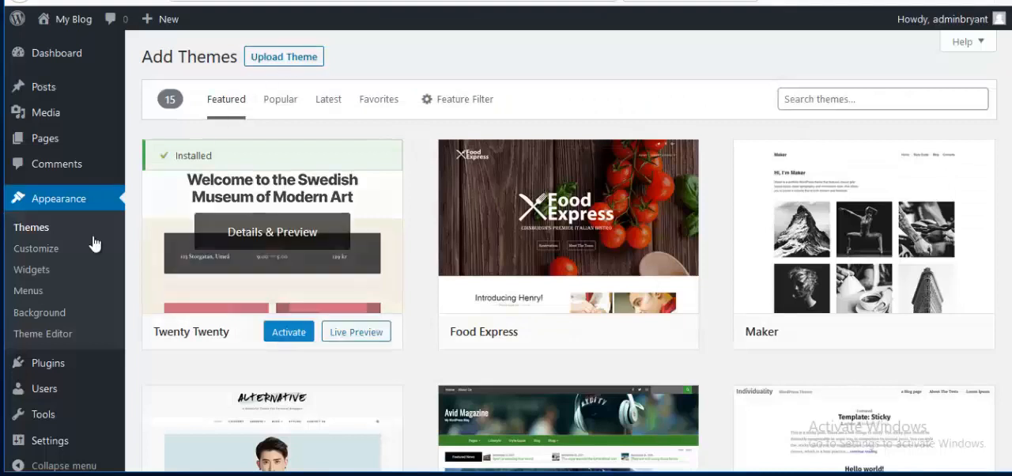
pyautogui.moveTo(74, 238)
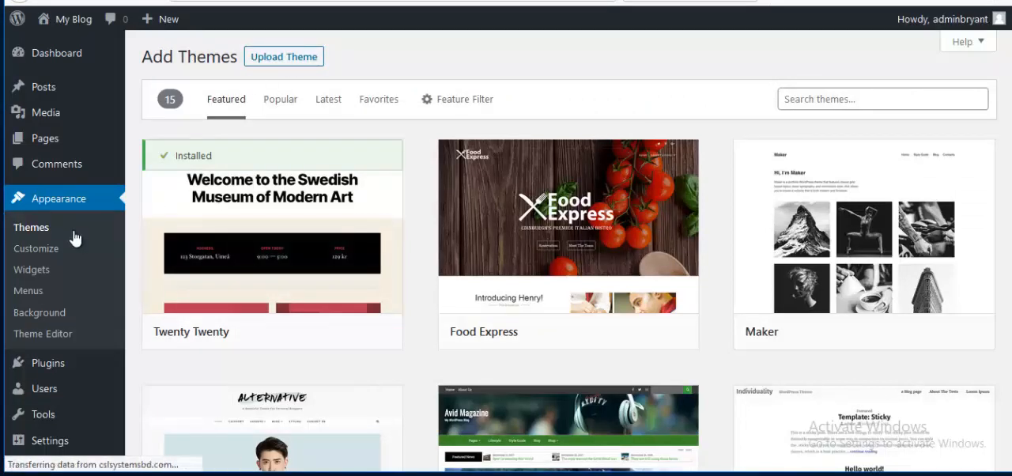
# - Activate the Divi theme from Appearance > Themes
pyautogui.click(31, 227)
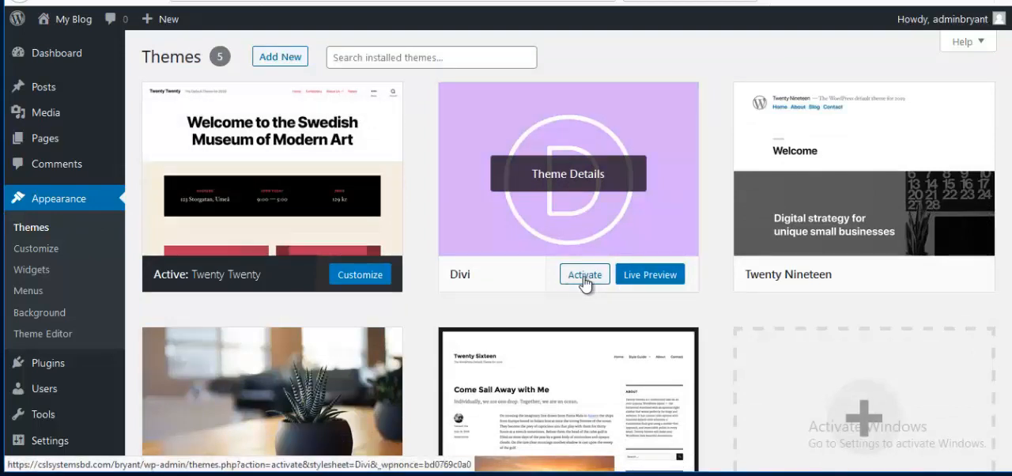
pyautogui.click(585, 274)
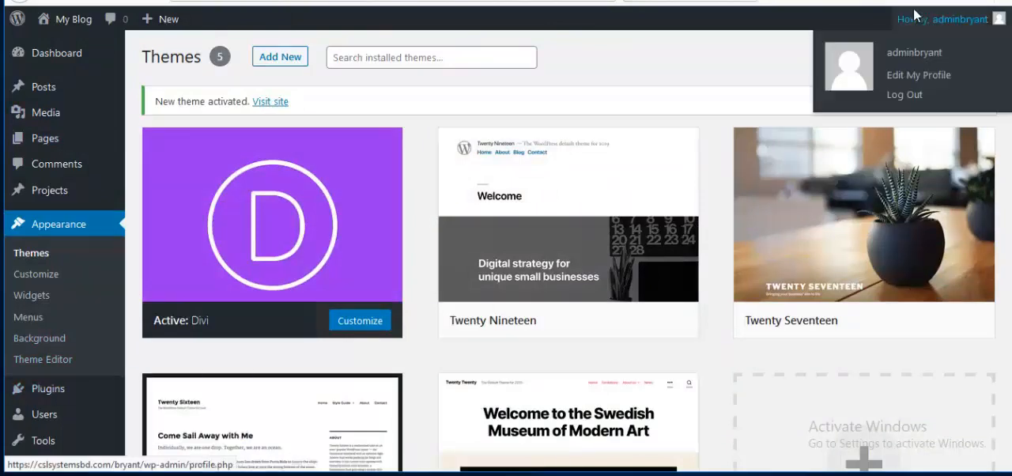
pyautogui.scroll(-3)
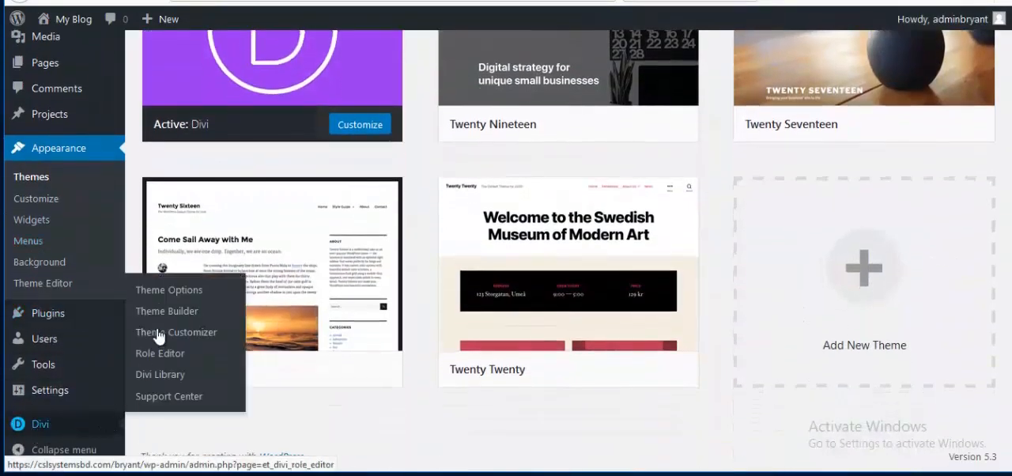
pyautogui.moveTo(169, 290)
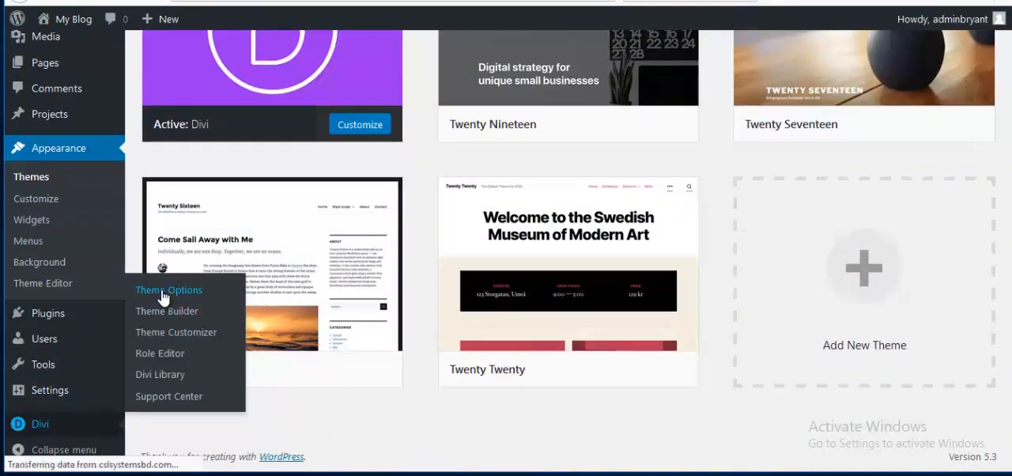
# - Enter the Divi username and API key on the Theme Options Updates tab and save
pyautogui.click(168, 289)
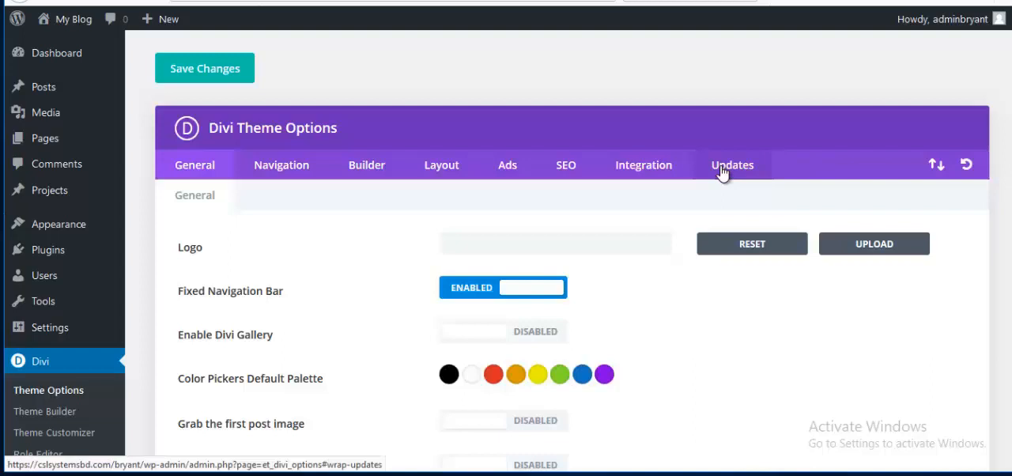
pyautogui.click(731, 165)
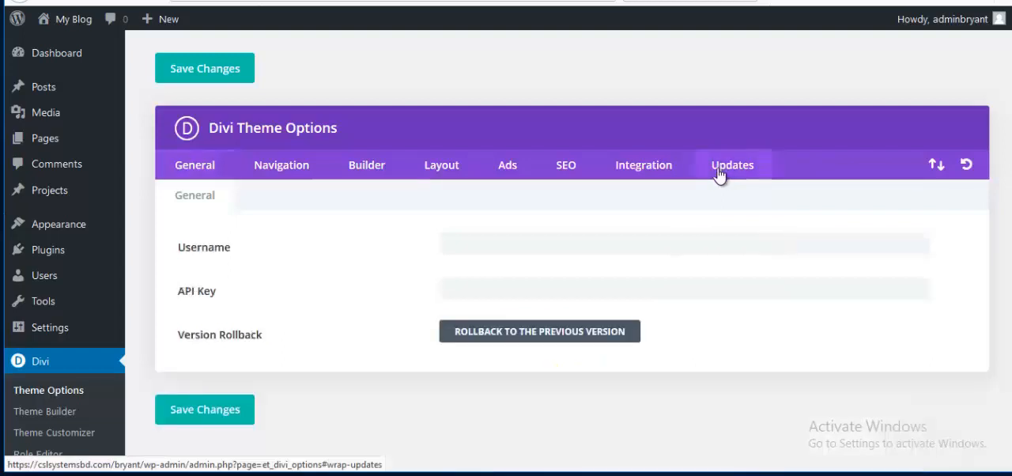
pyautogui.click(554, 245)
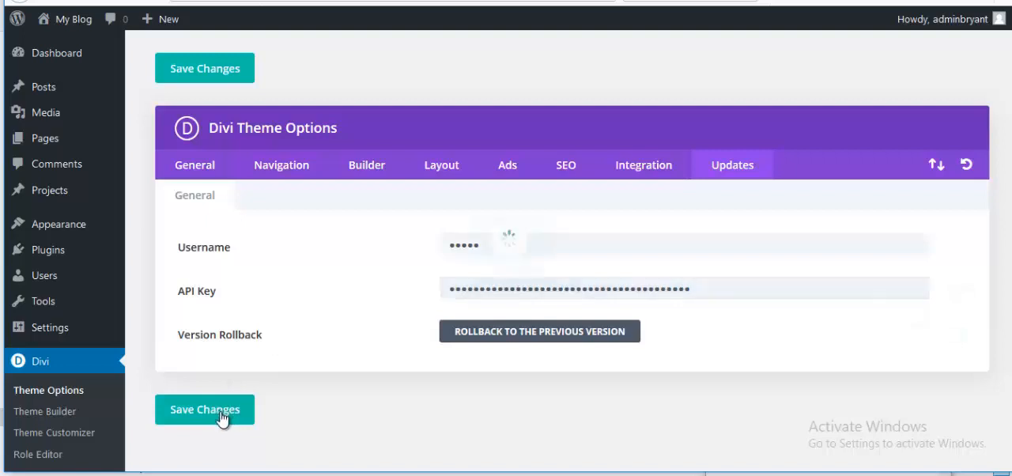
pyautogui.click(204, 409)
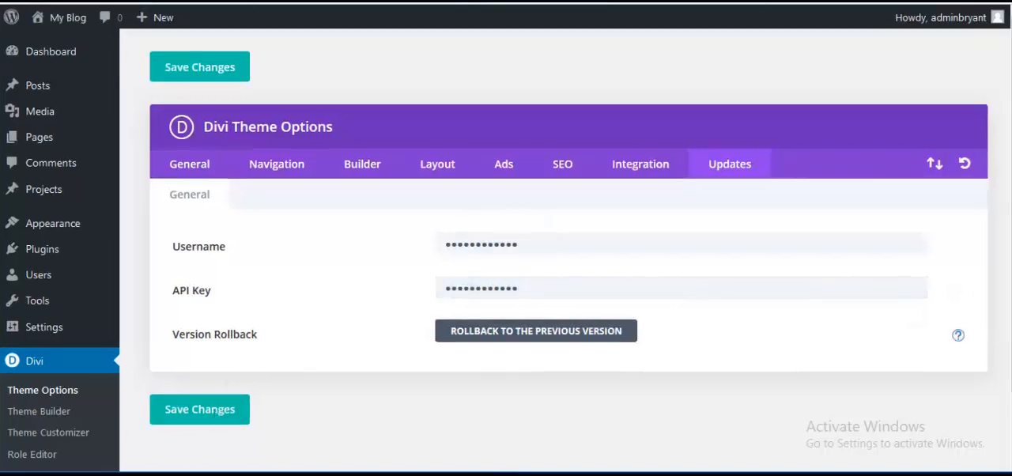